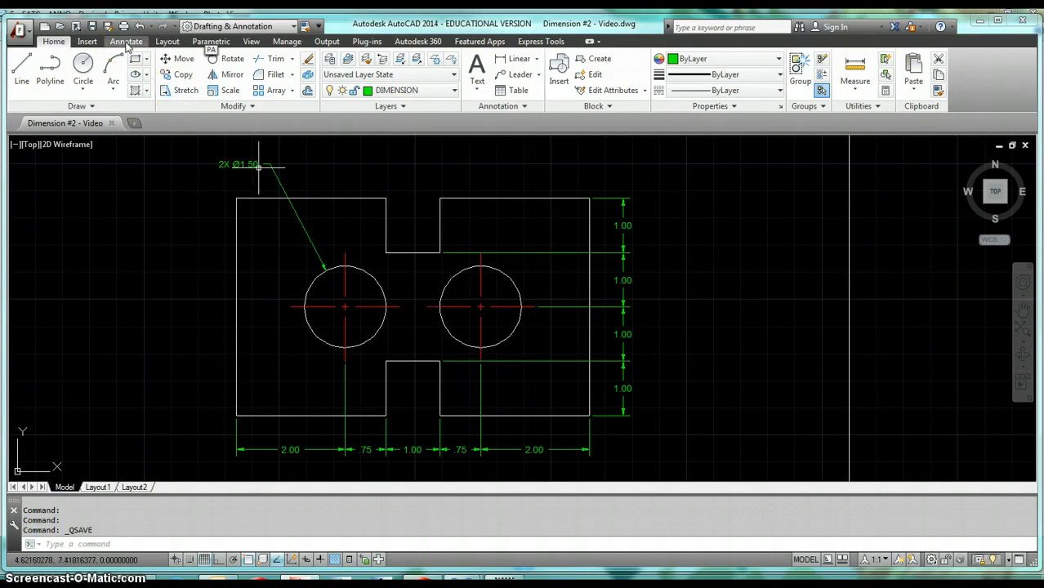
mouse_move(156, 226)
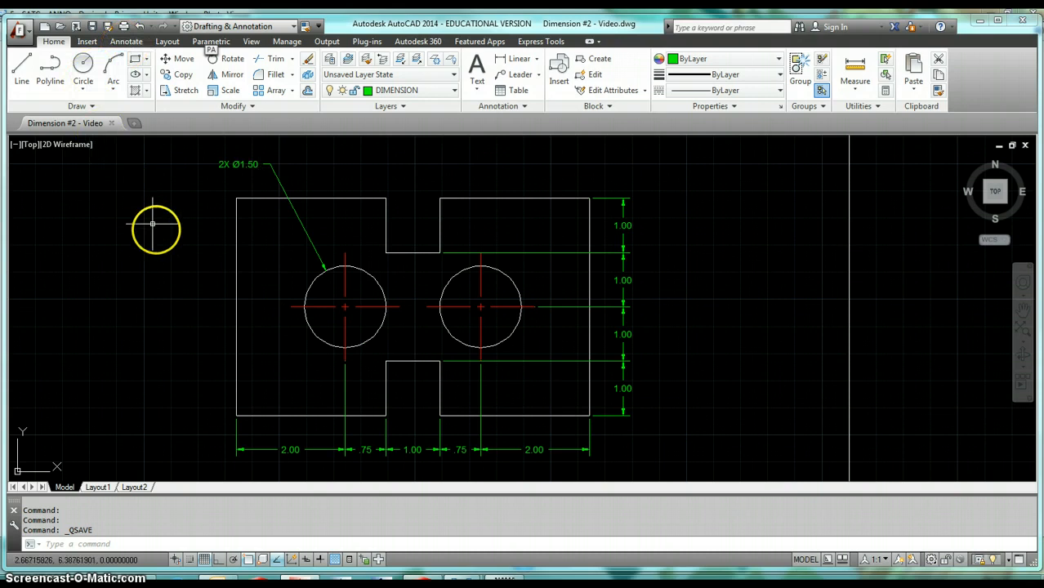
mouse_move(171, 243)
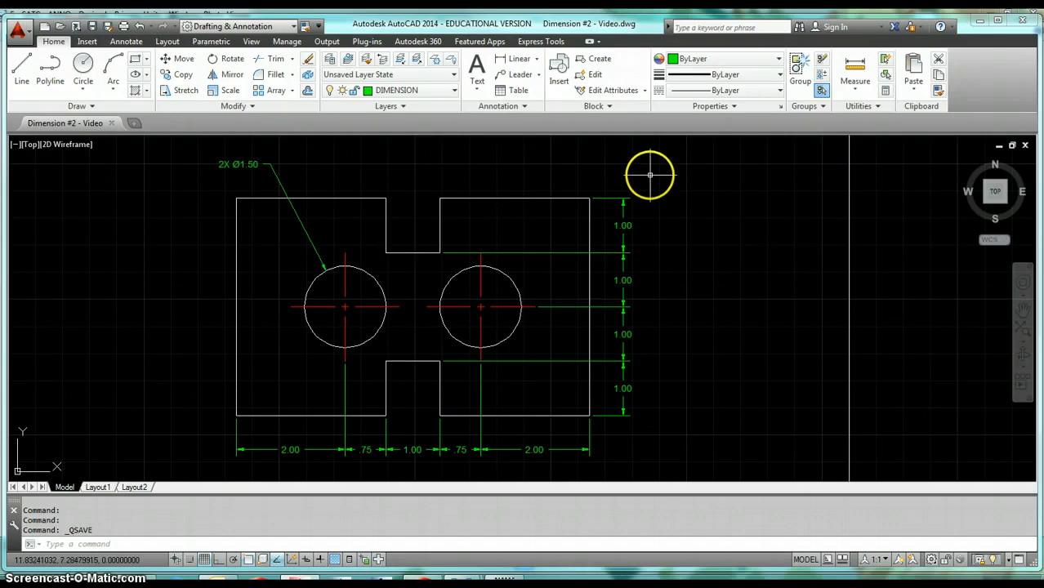
Window-select and erase every existing dimension, leaving only the plate outline and circles
drag(650, 175, 617, 359)
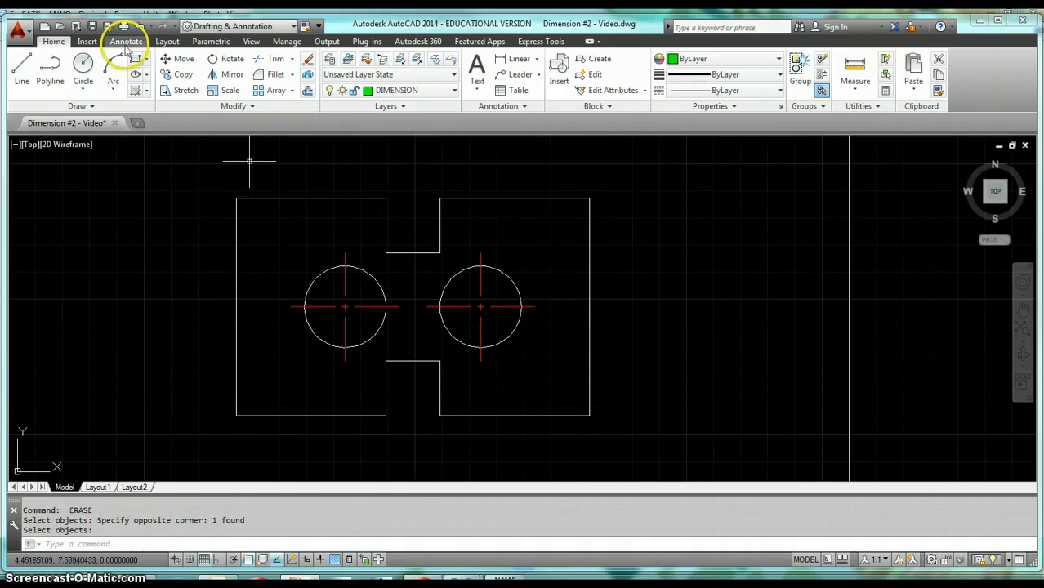
Start a Continue dimension from the Annotate tools, then list the dimension types including Linear
click(125, 41)
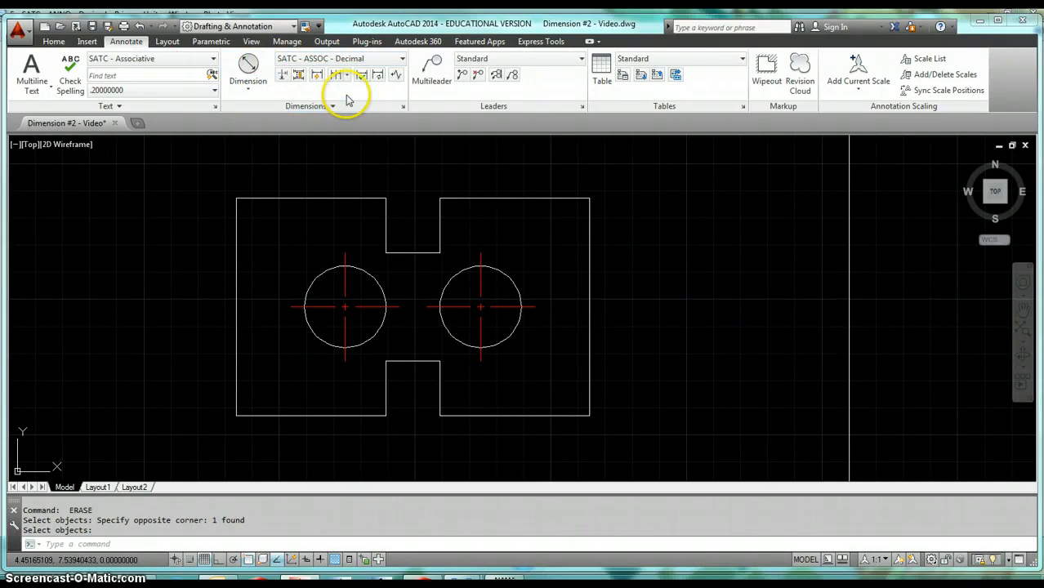
click(318, 75)
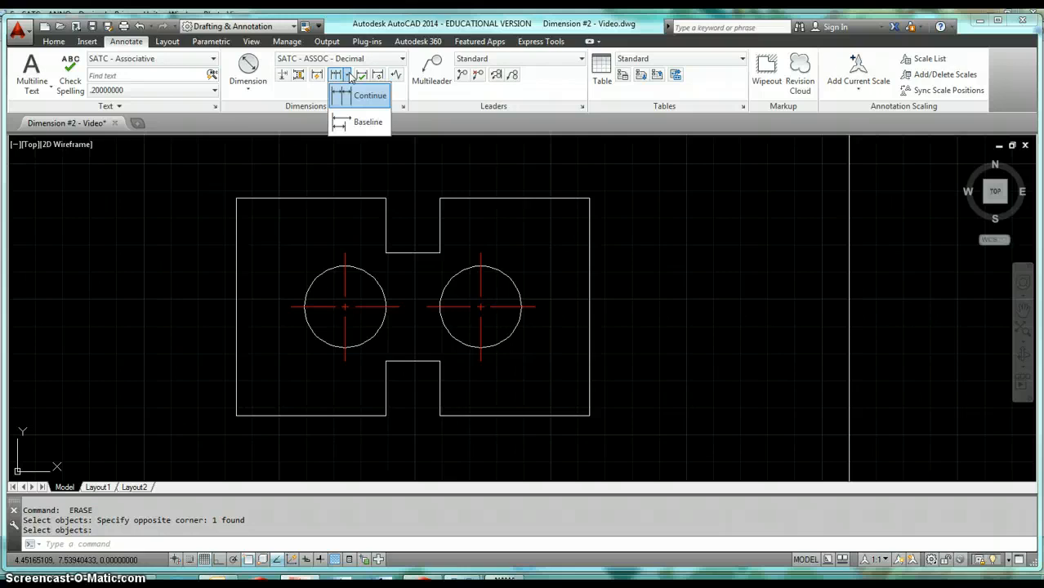
click(369, 95)
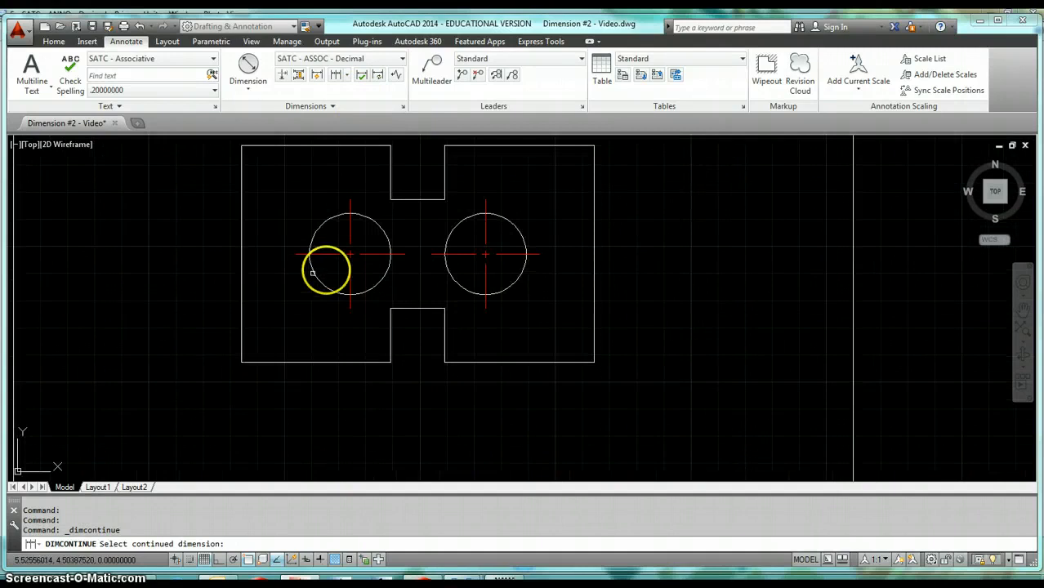
click(248, 69)
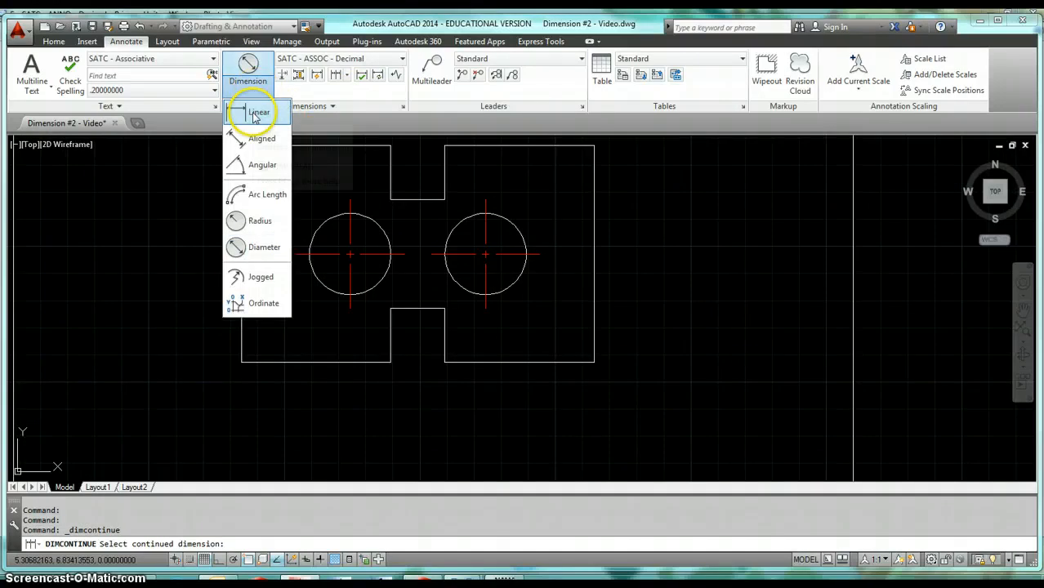
mouse_move(258, 112)
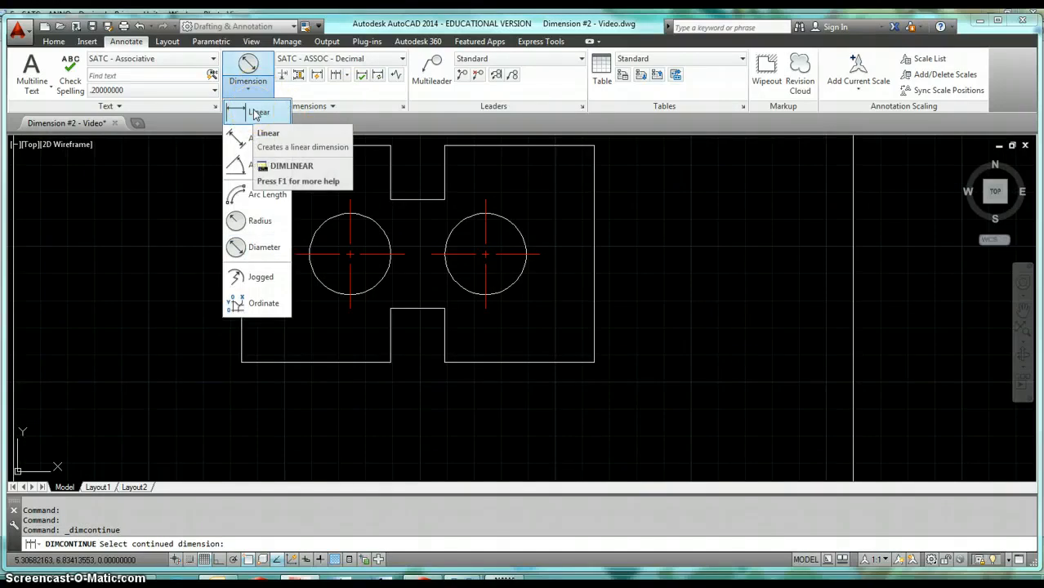
Place a 2.00 linear dimension from the bottom-left corner to the left circle centre at .625 offset
click(267, 132)
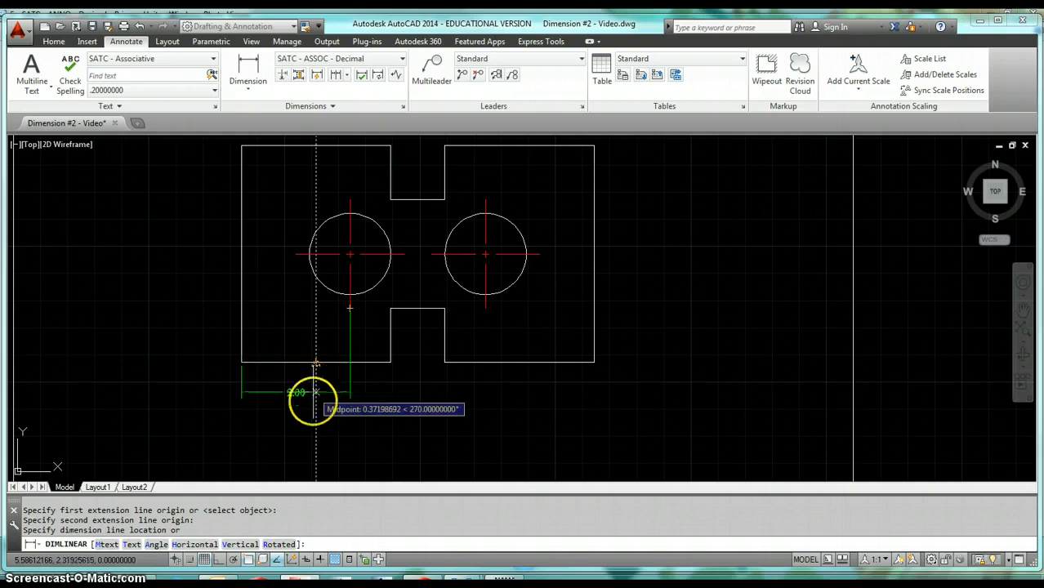
text(.625)
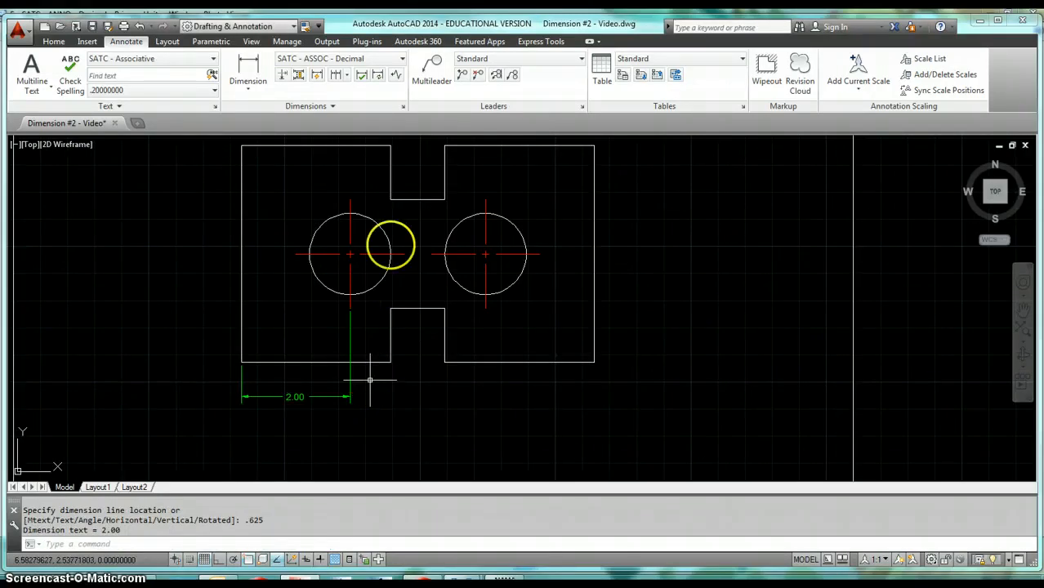
click(335, 75)
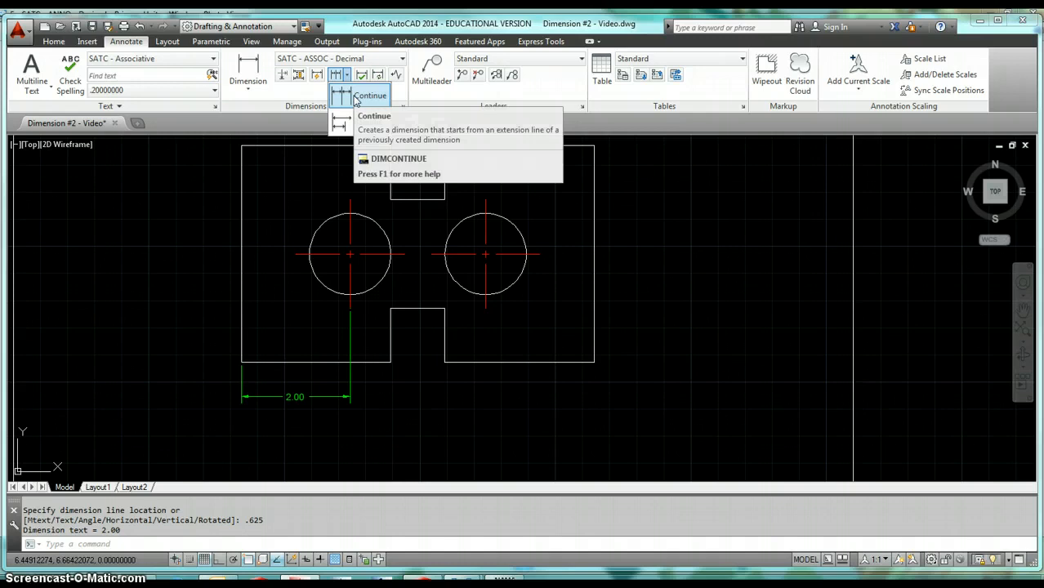
mouse_move(370, 95)
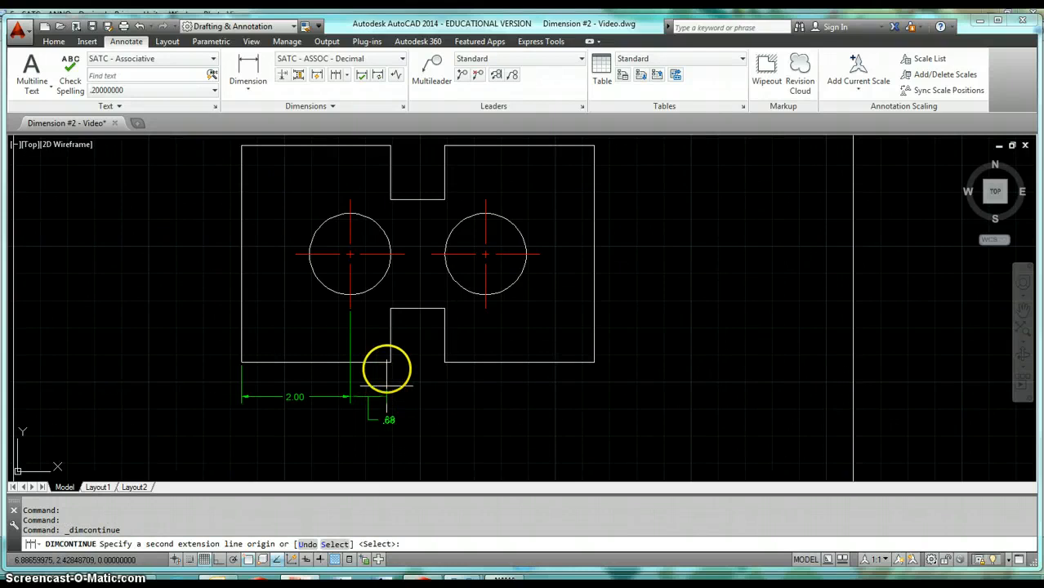
Continue the bottom chain with the .75 dimension ending at the notch corner
click(391, 335)
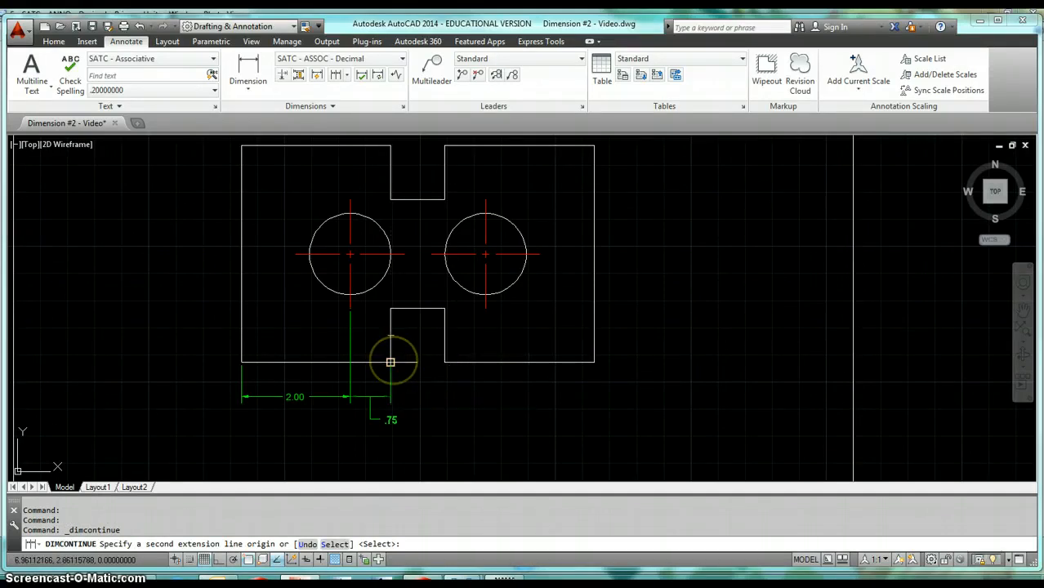
click(490, 362)
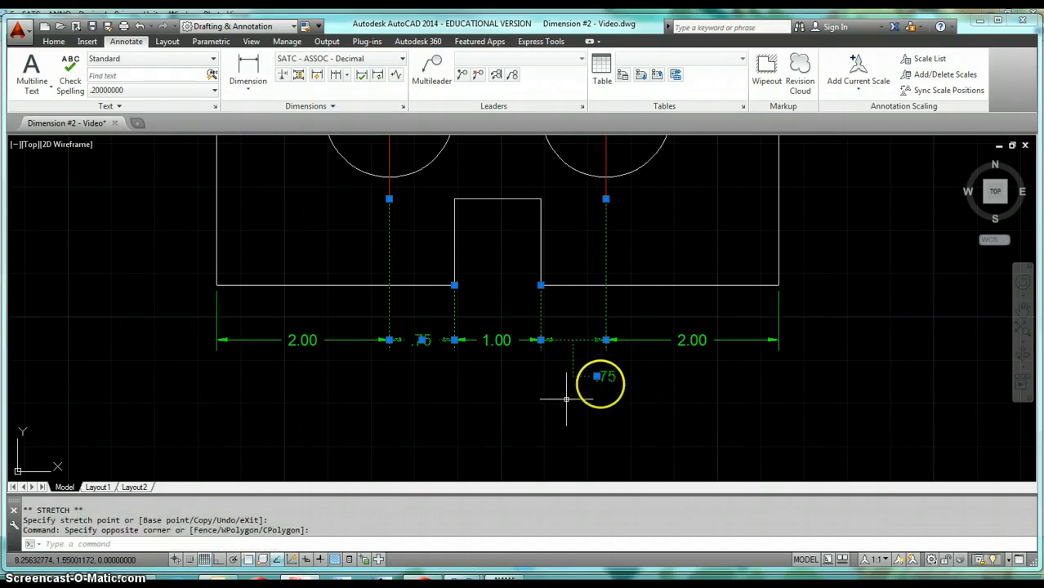
mouse_move(596, 376)
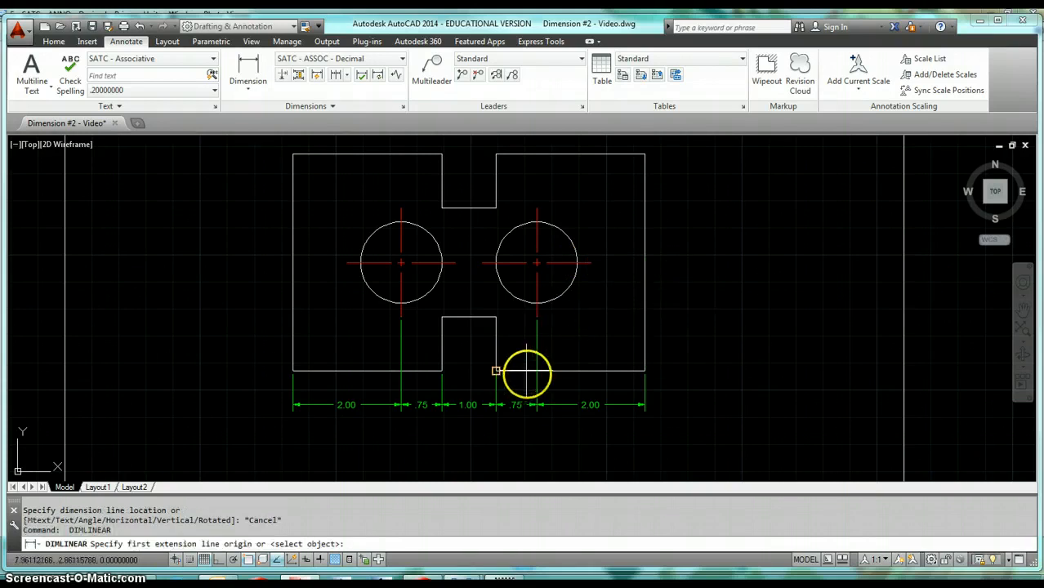
mouse_move(631, 363)
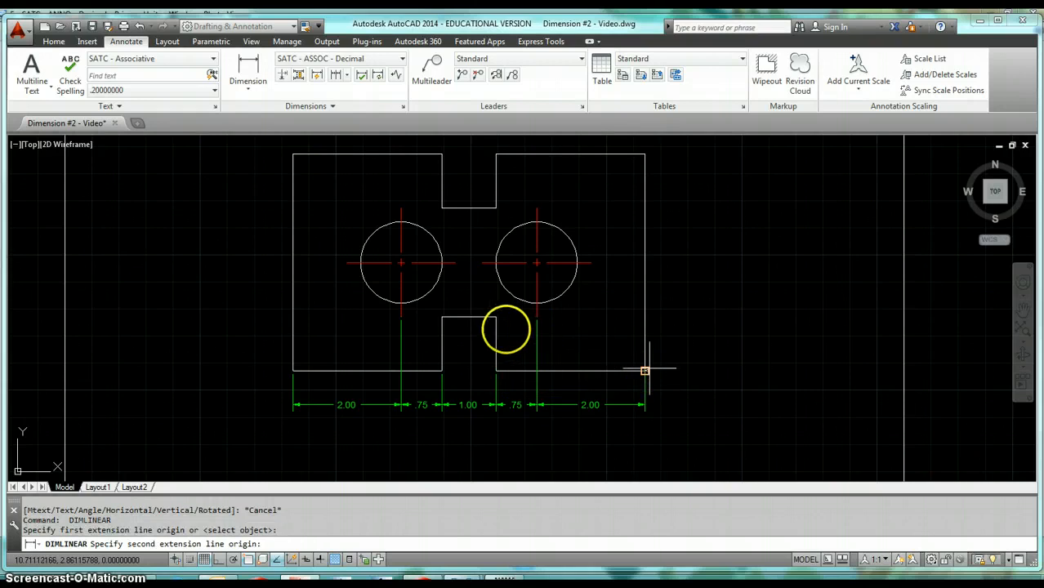
mouse_move(496, 317)
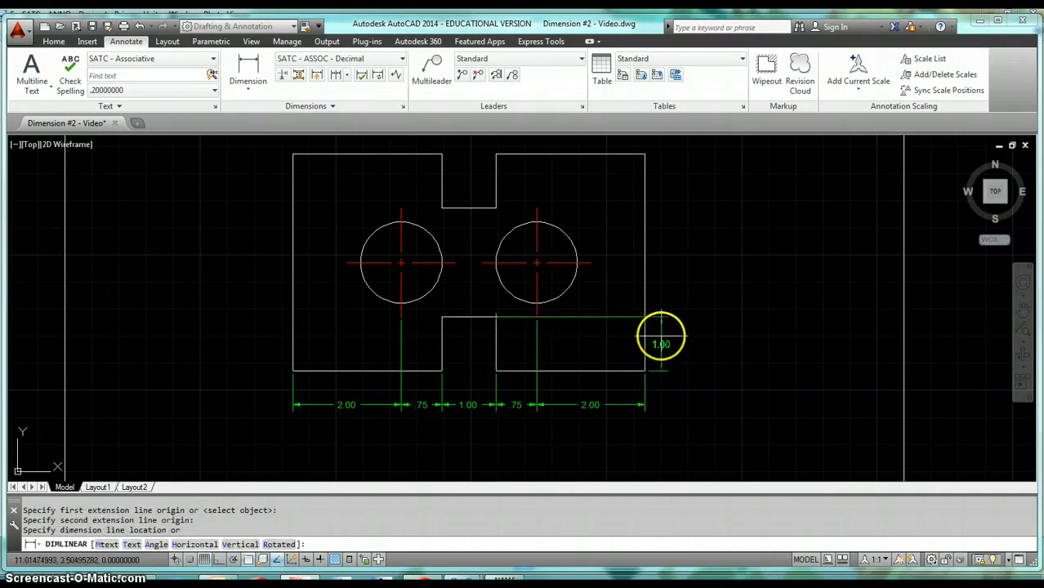
mouse_move(641, 291)
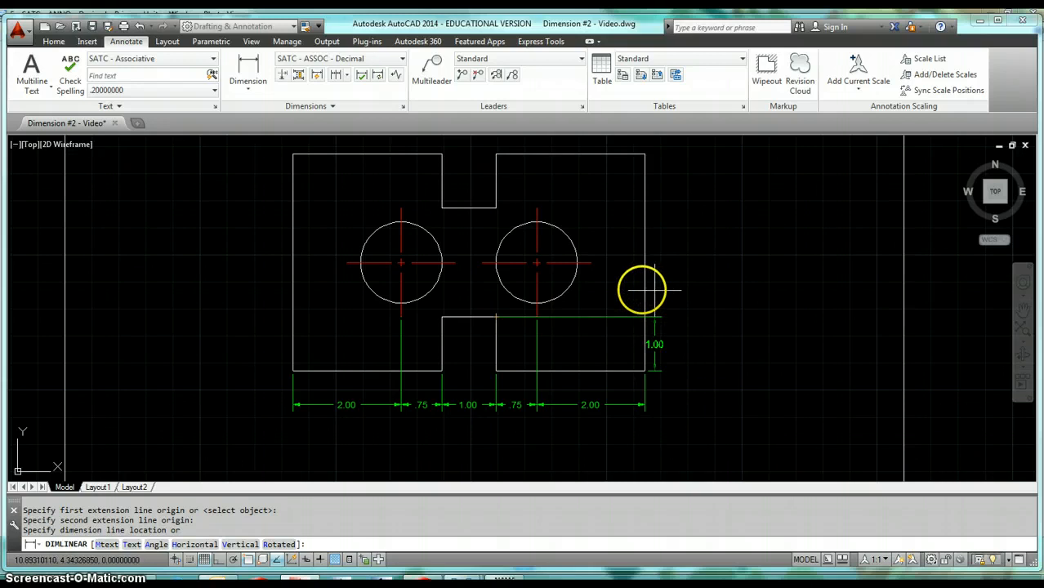
mouse_move(645, 259)
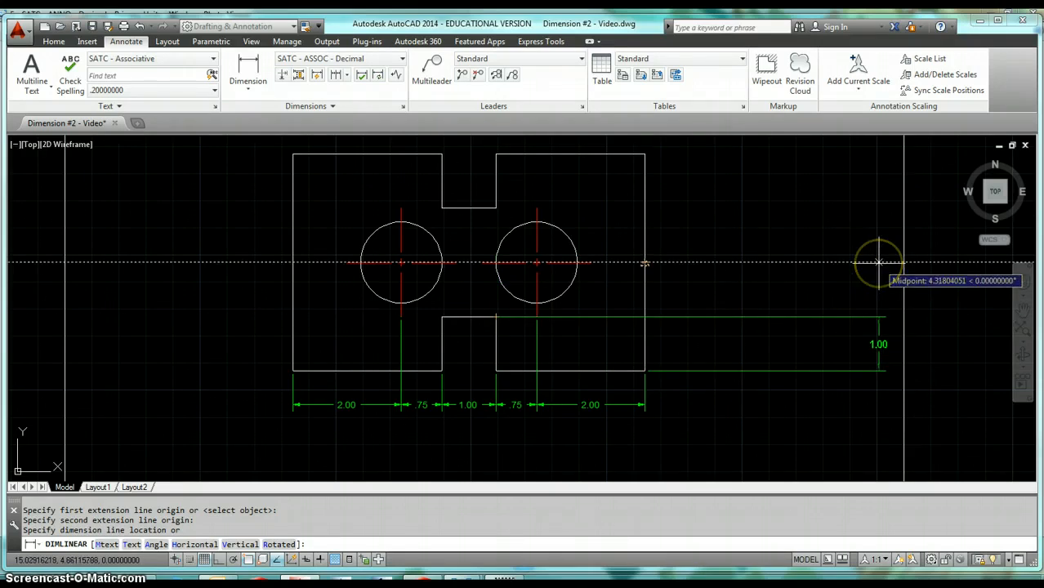
Place the right-side 1.00 dimension at .625 and continue the 1.00 chain up to the top
text(.625)
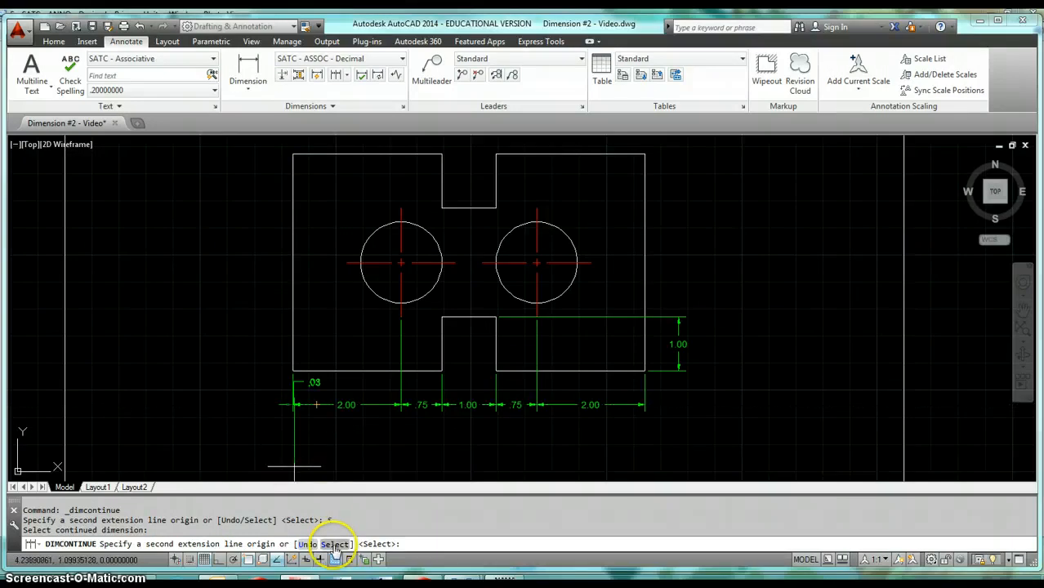
click(333, 544)
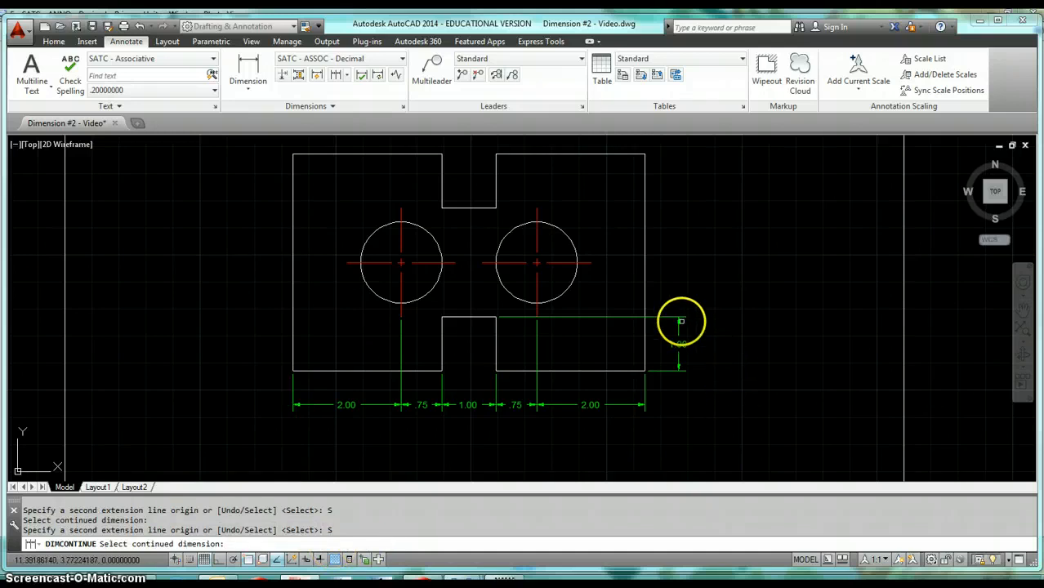
click(679, 321)
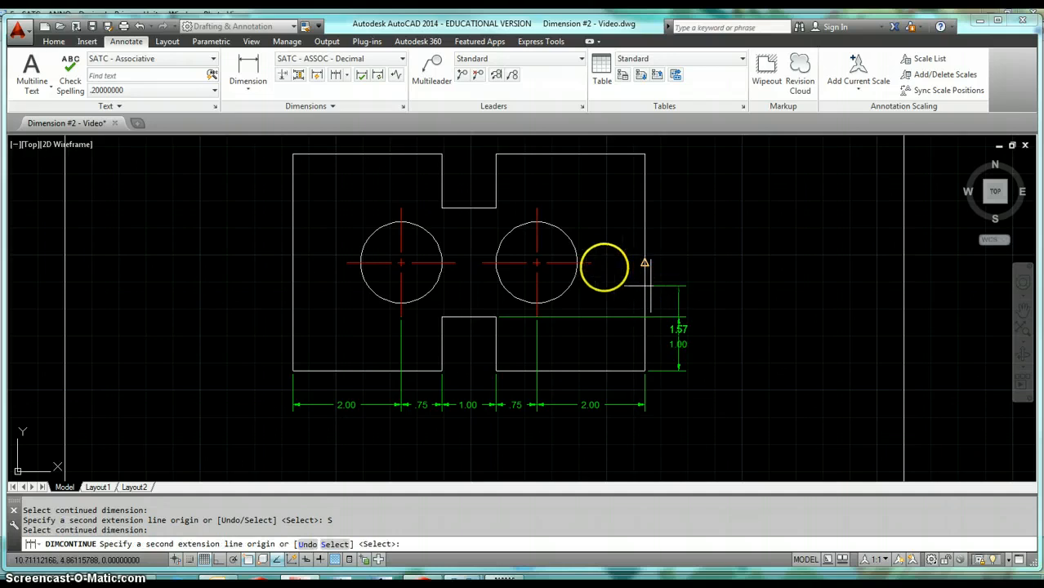
click(595, 263)
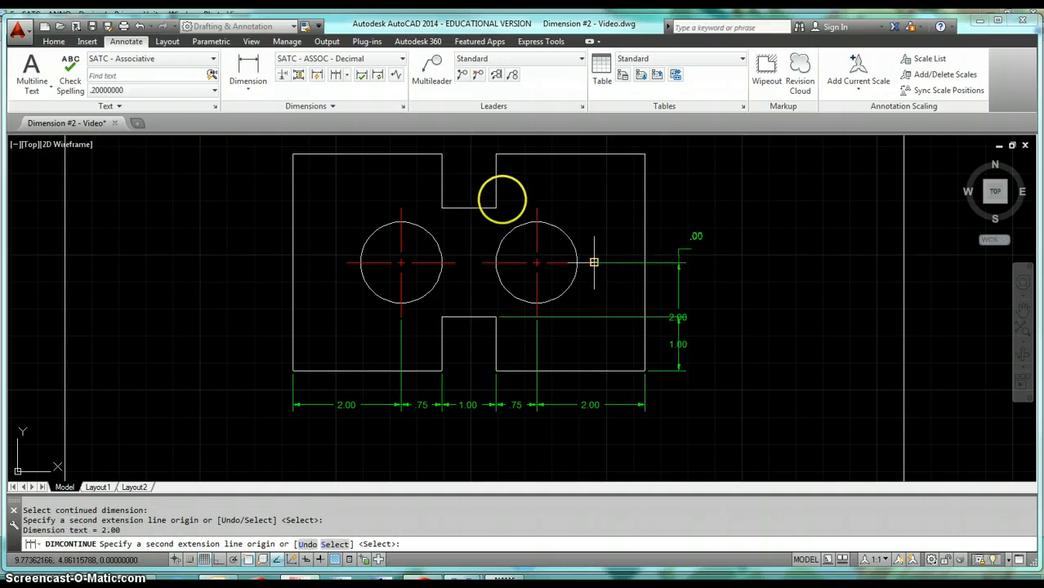
click(497, 209)
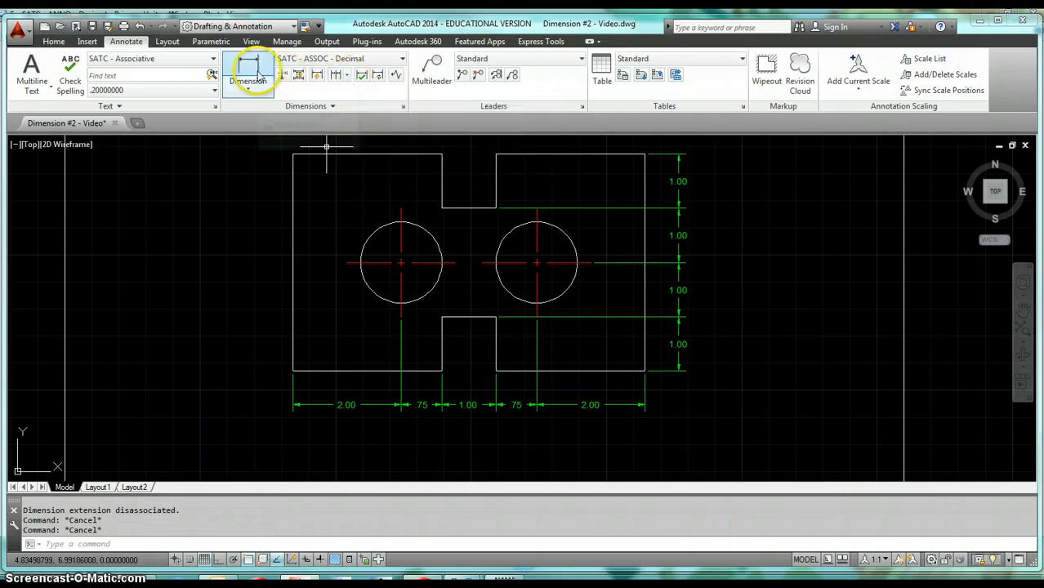
click(248, 69)
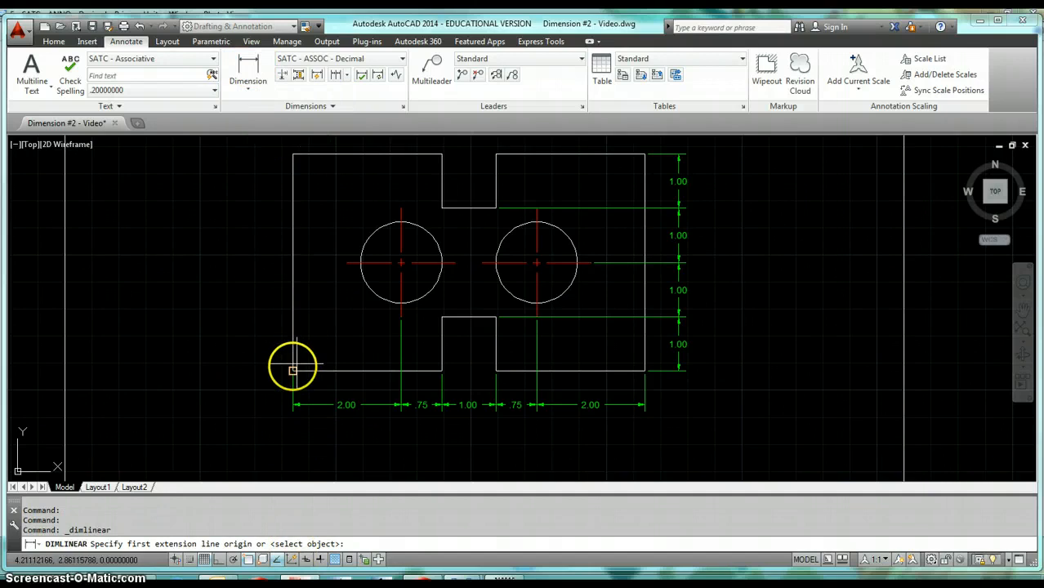
Dimension the lower left edge as 1.00 from the bottom-left corner, placed .625 away
click(293, 367)
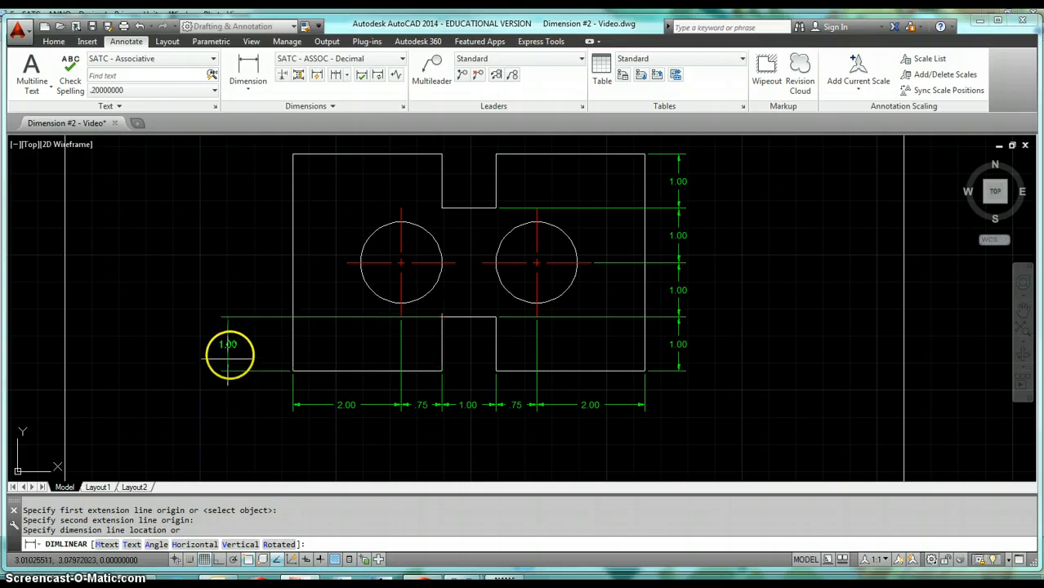
mouse_move(317, 366)
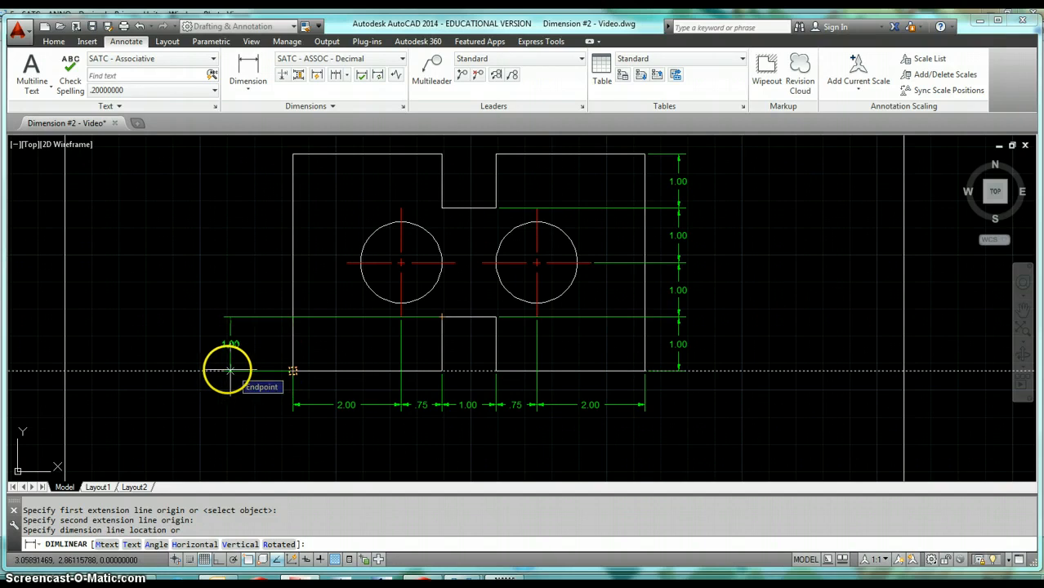
text(.625)
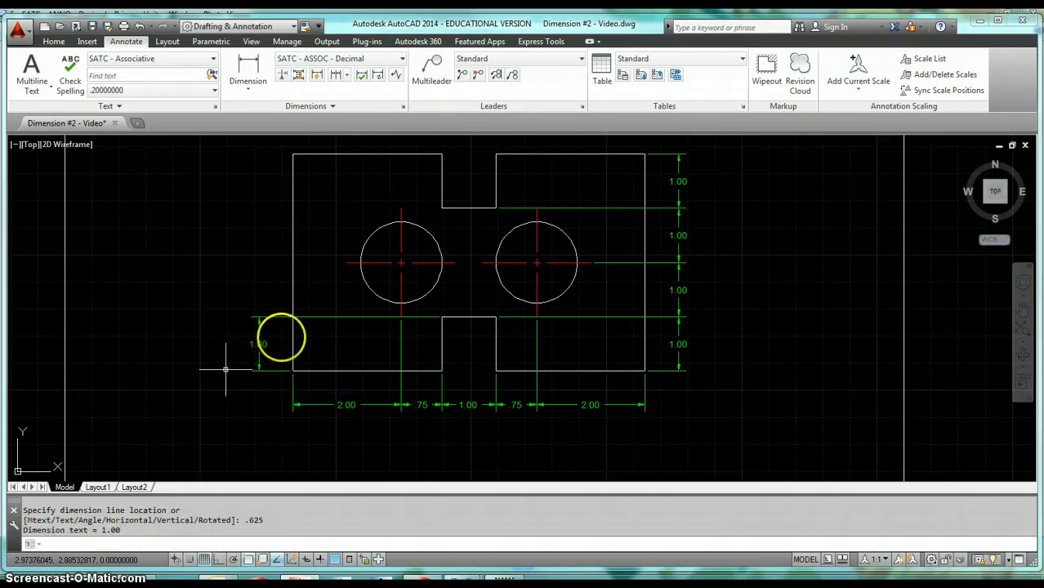
Stack baseline dimensions 2.00, 3.00 and 4.00 up the left side from the 1.00 dimension
click(336, 75)
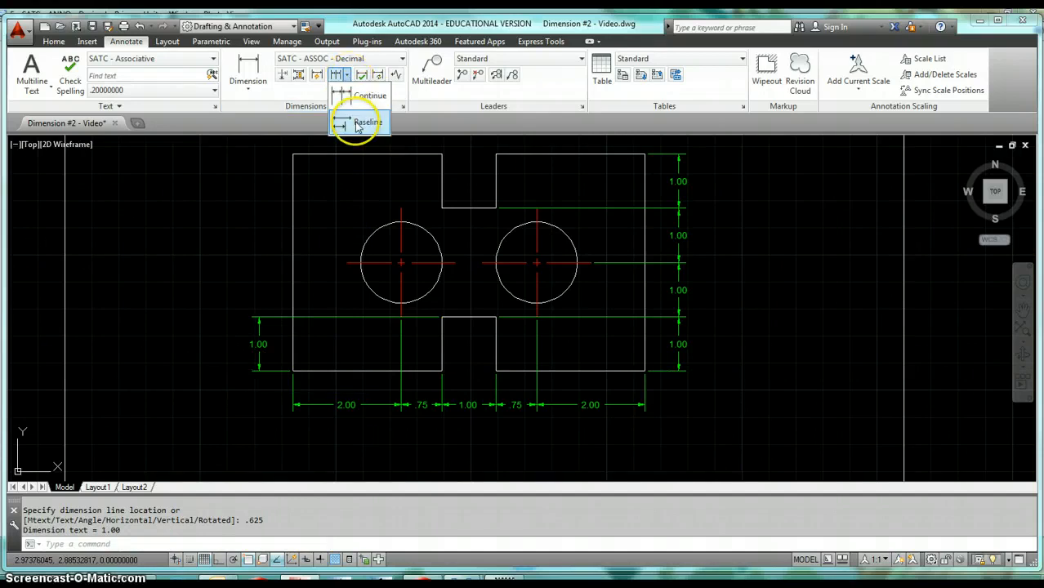
click(368, 121)
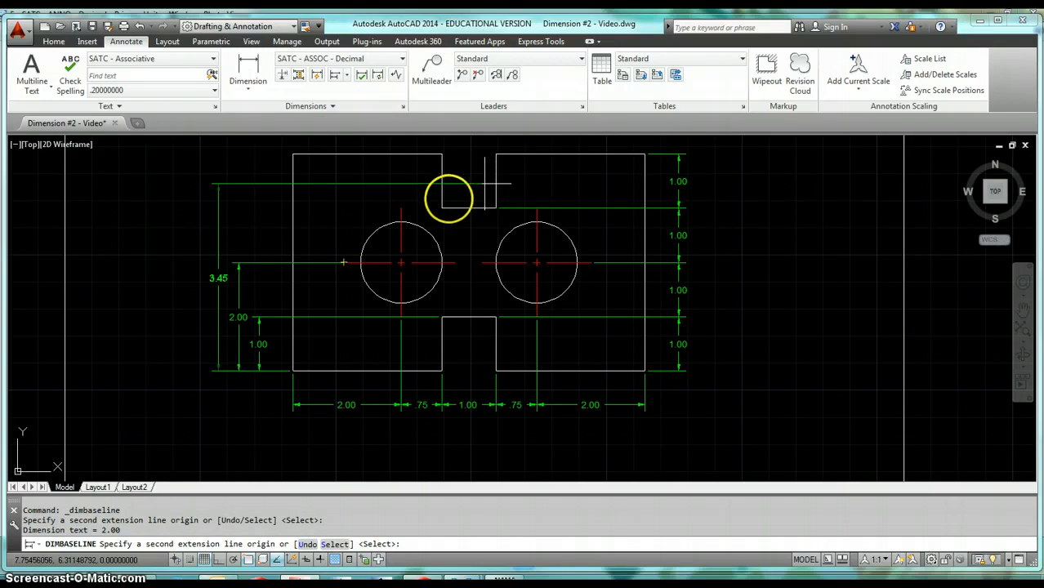
click(447, 200)
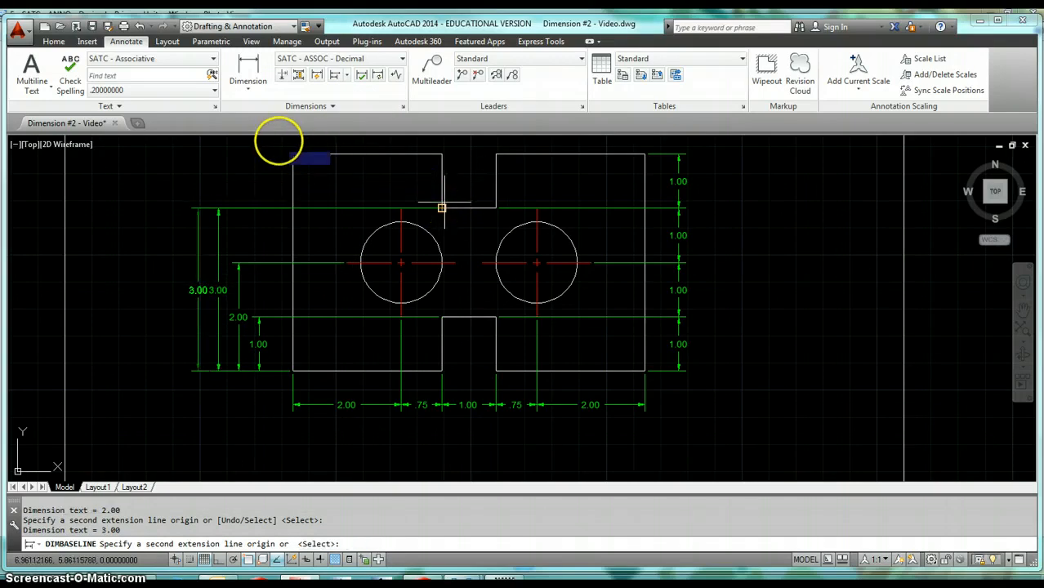
click(292, 156)
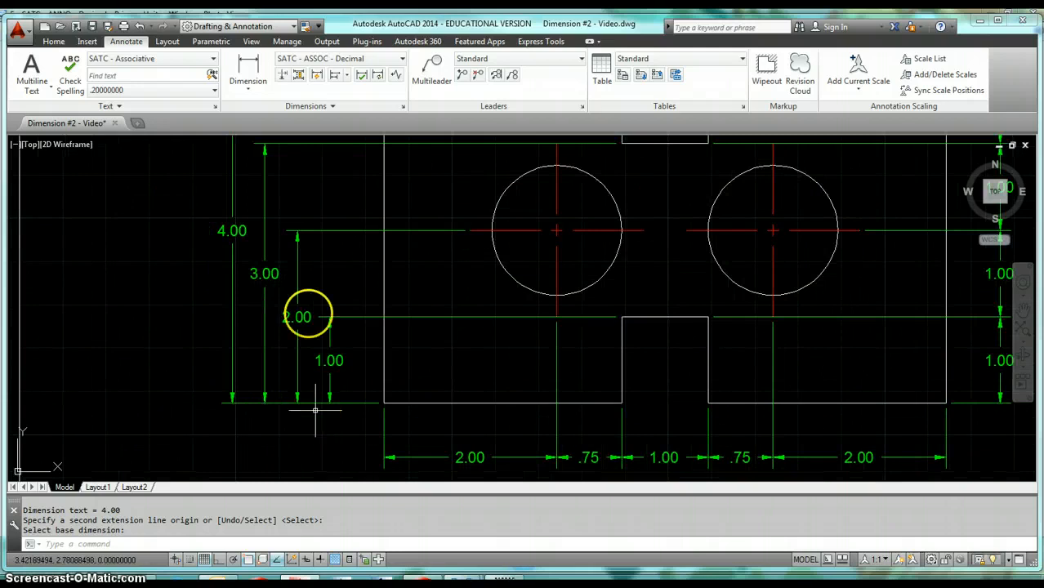
click(54, 41)
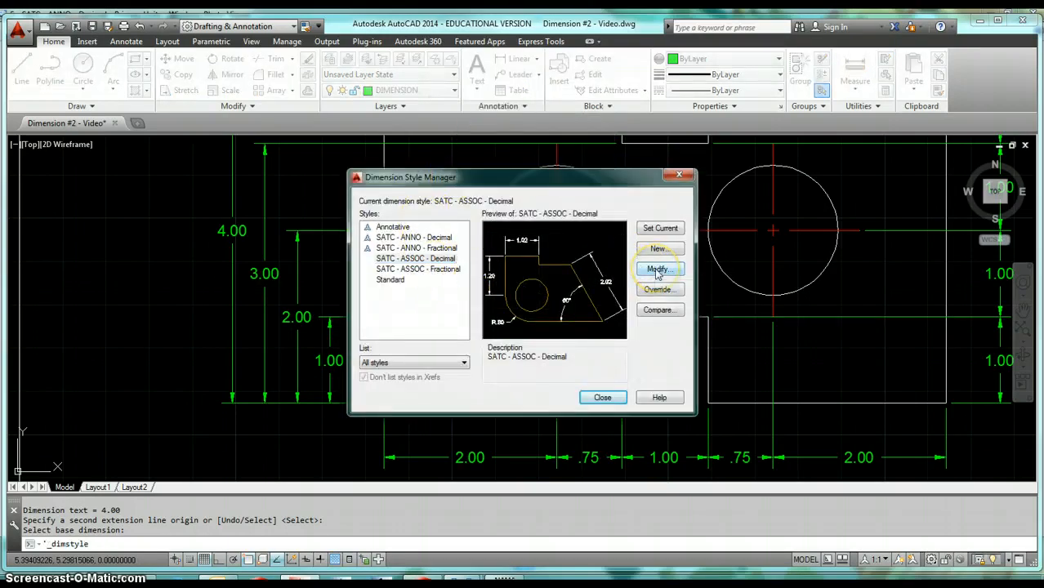
Review the style's .375 baseline spacing and 1.0 overall scale in Modify, then accept
click(659, 269)
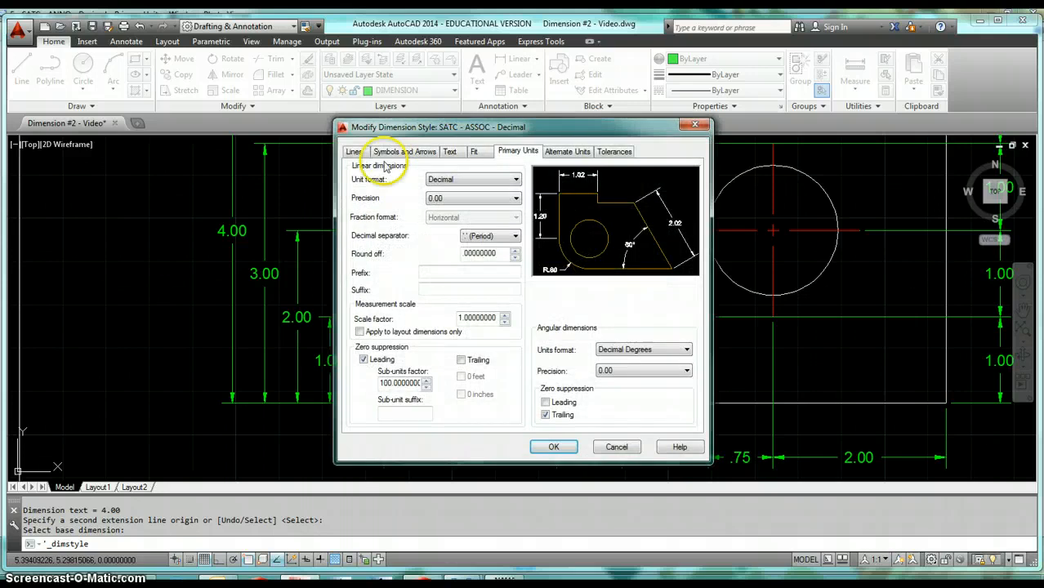
click(353, 150)
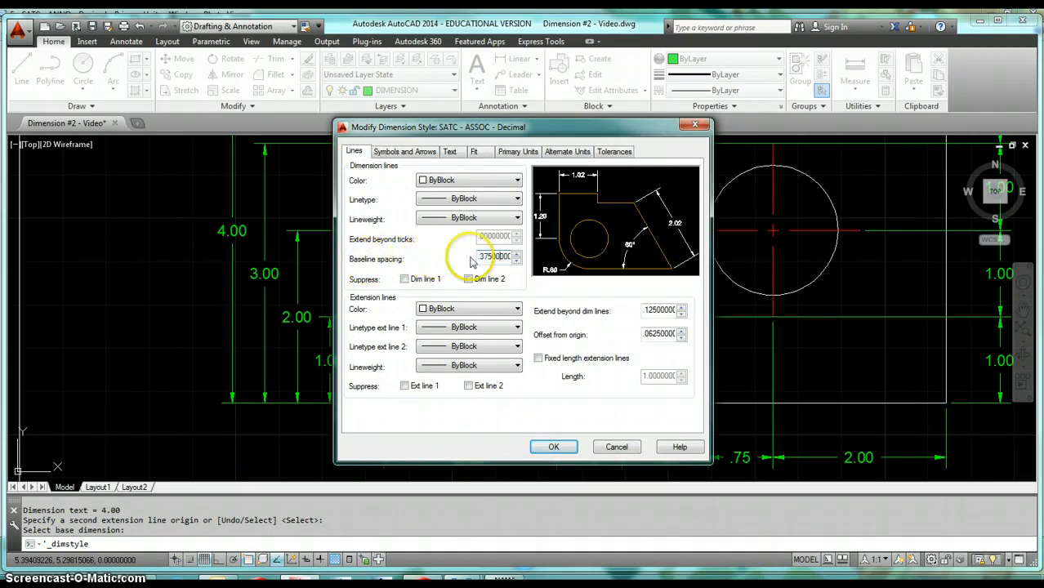
mouse_move(490, 258)
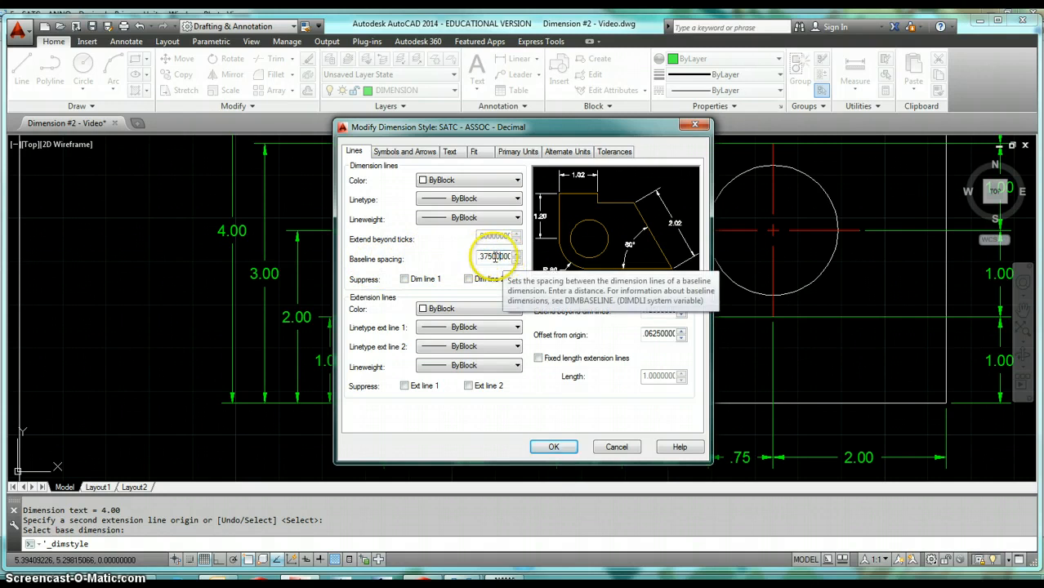
click(473, 150)
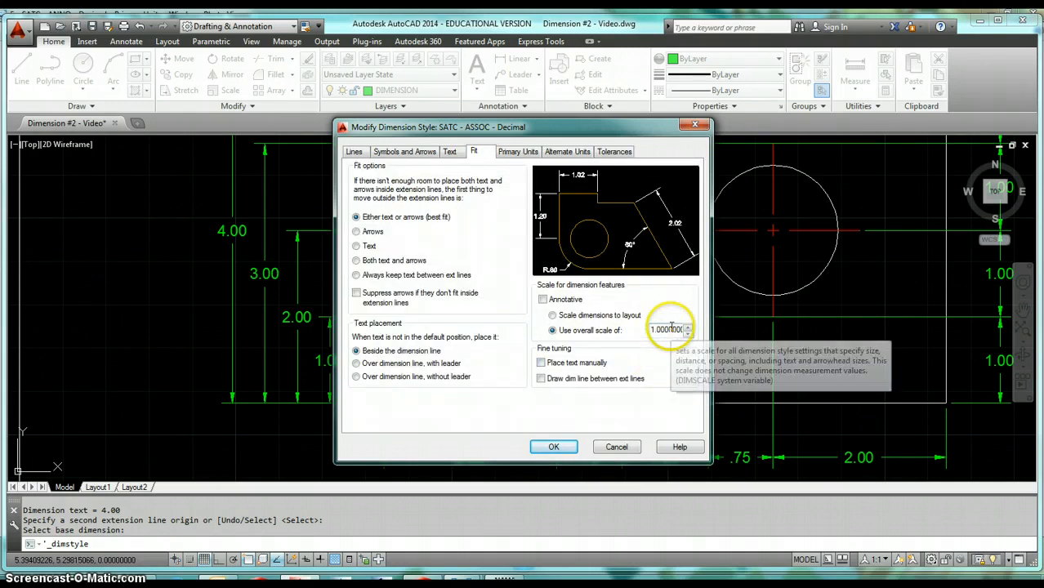
click(552, 447)
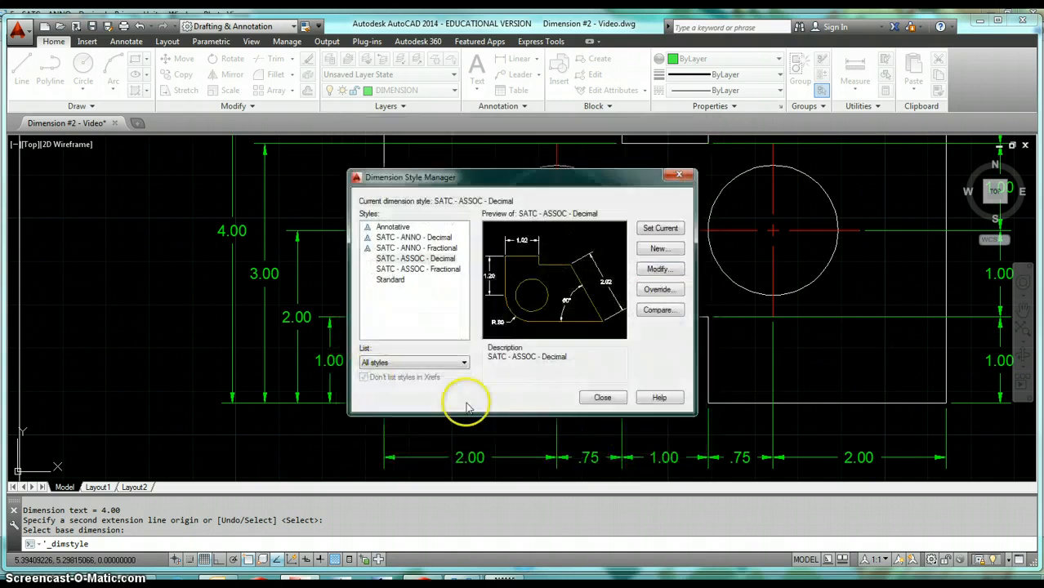
Close the style manager and dimension the top-left edge to the notch as 2.00 at .625
click(601, 397)
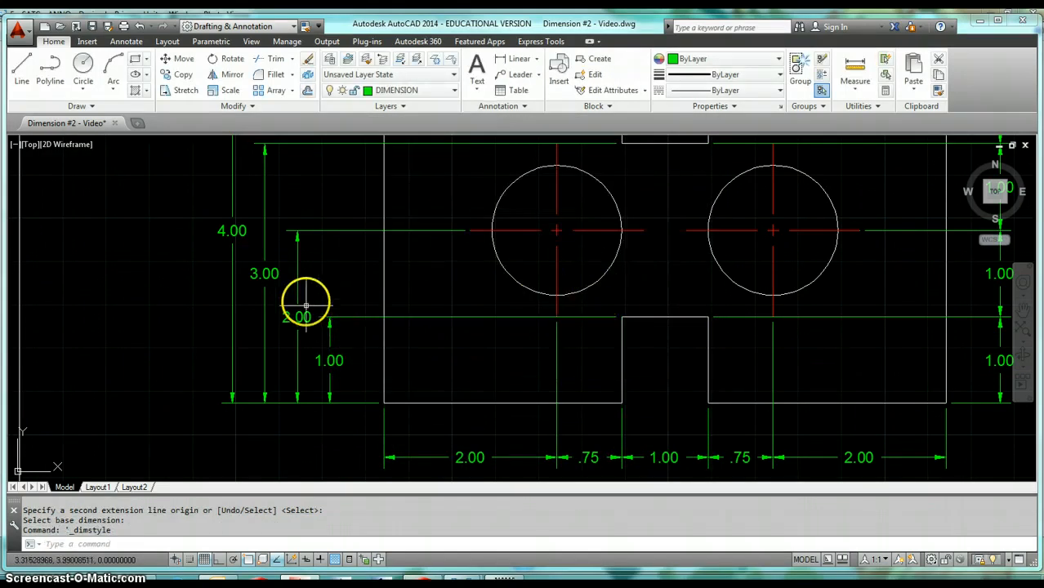
mouse_move(242, 291)
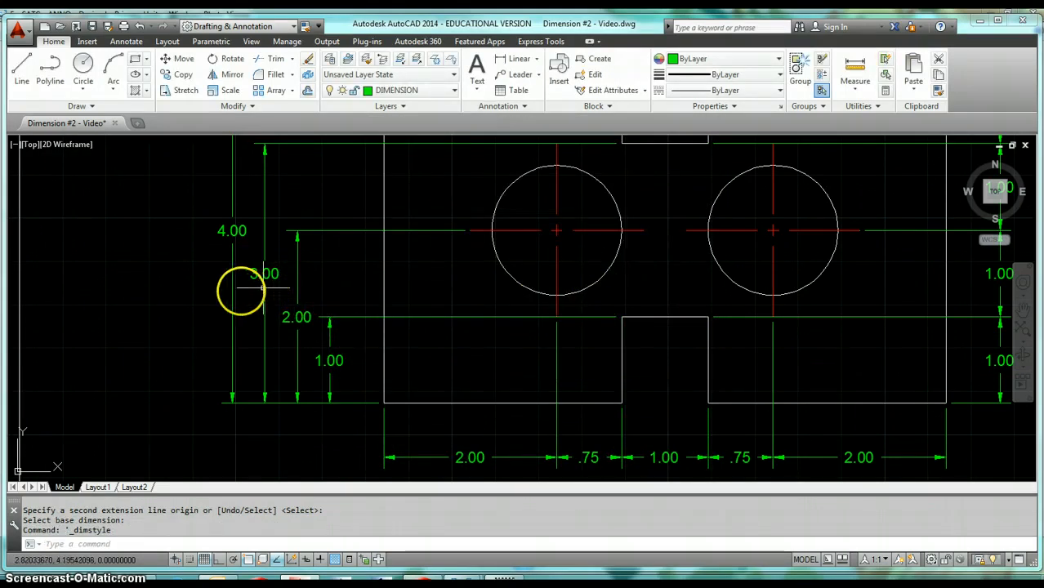
mouse_move(366, 292)
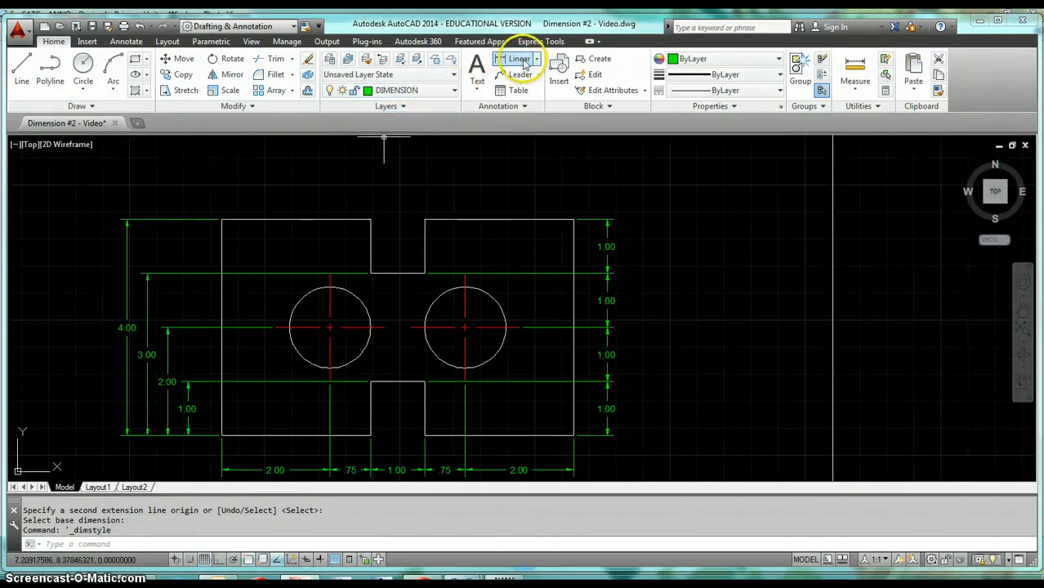
click(518, 59)
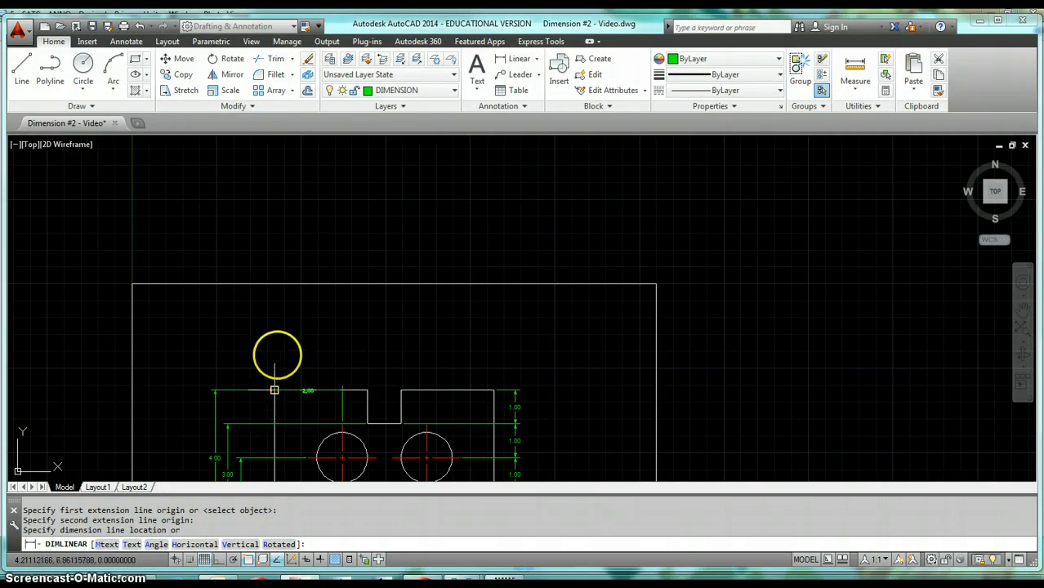
mouse_move(274, 327)
text(.625)
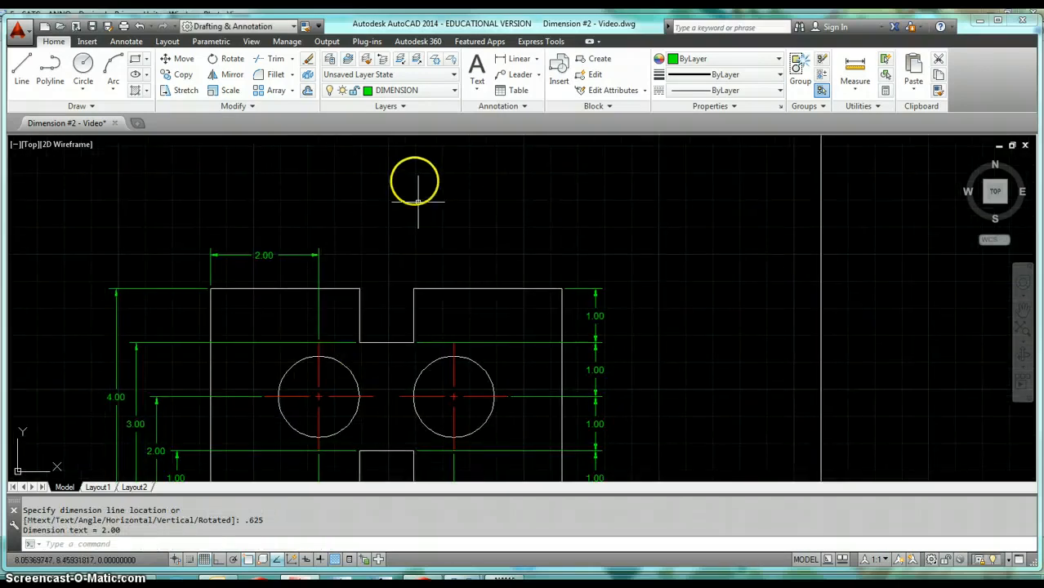
Stack baseline dimensions 2.75, 3.75, 4.50 and 6.50 across the top from the 2.00 dimension
click(125, 41)
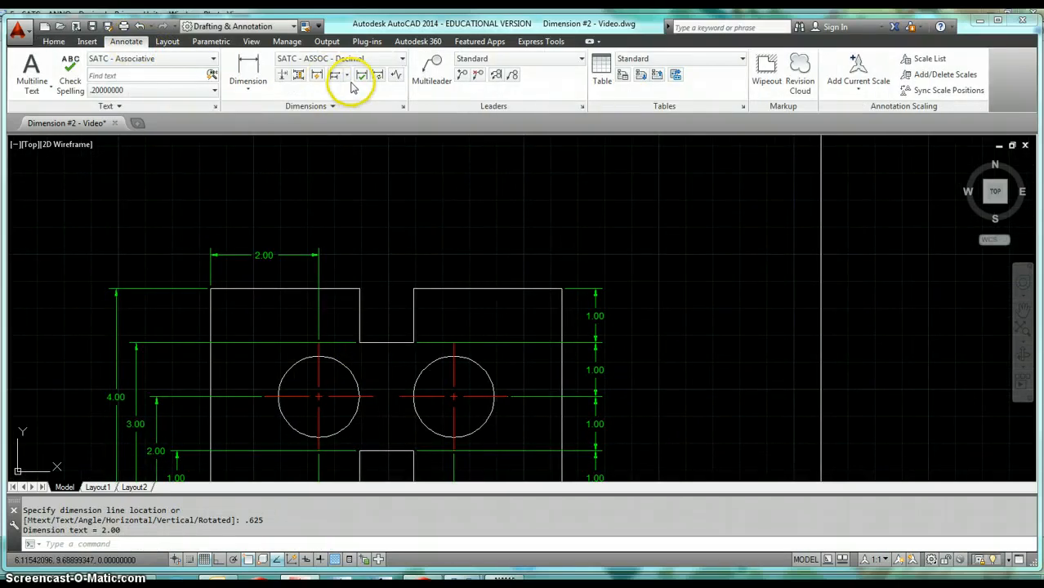
click(352, 75)
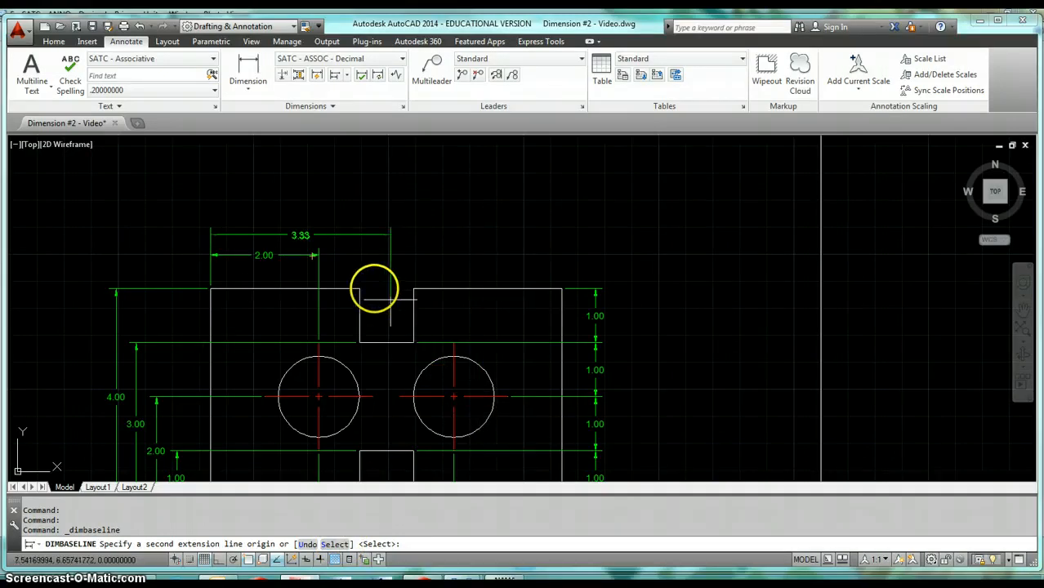
click(360, 287)
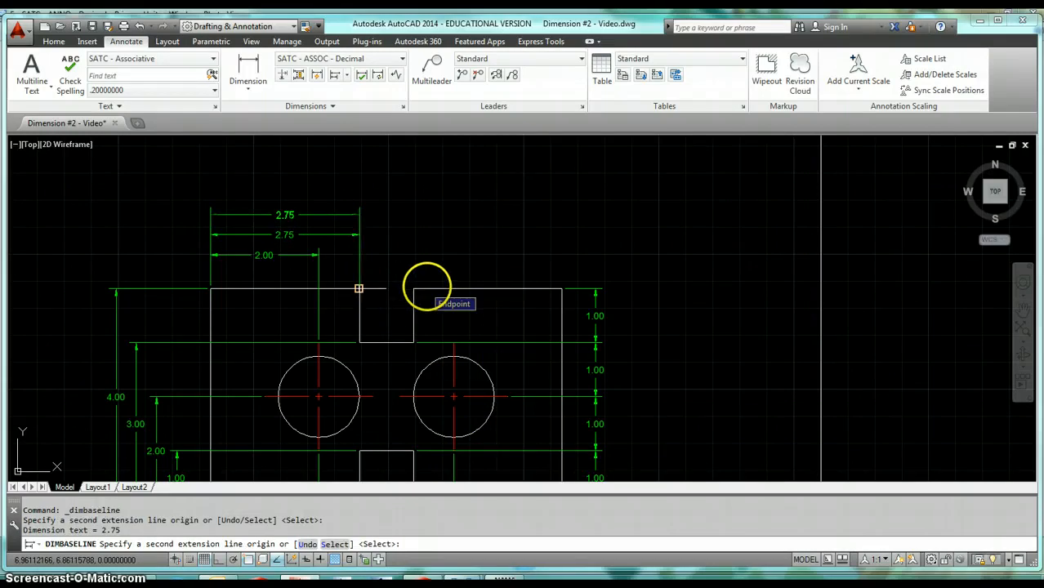
click(412, 287)
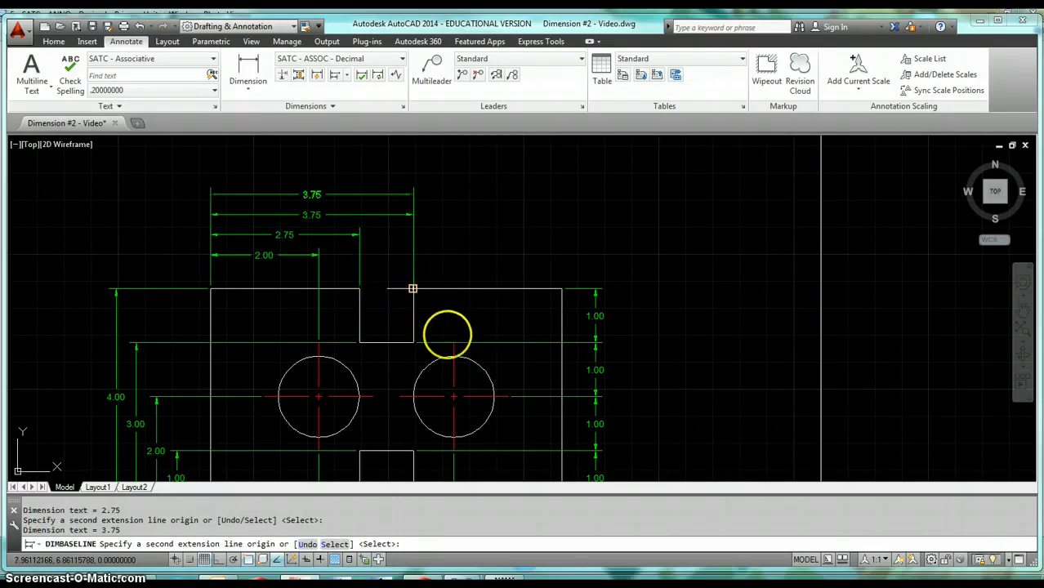
click(542, 291)
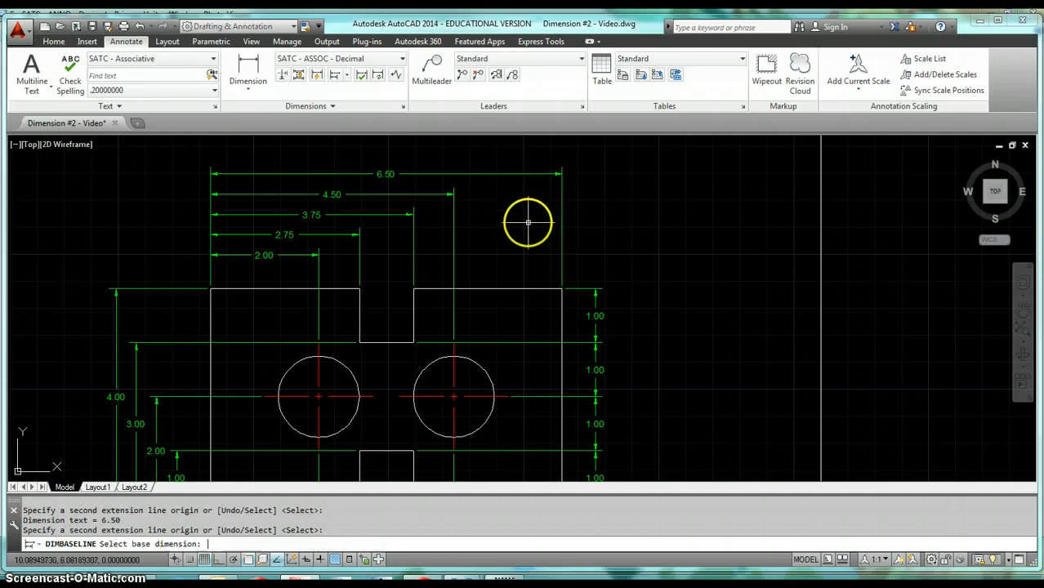
scroll(down, 3)
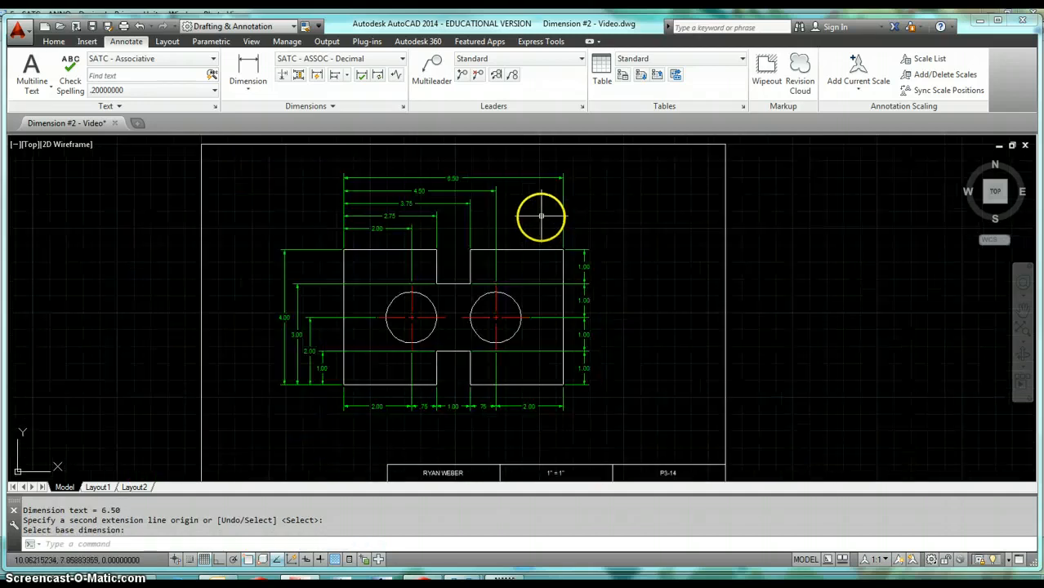